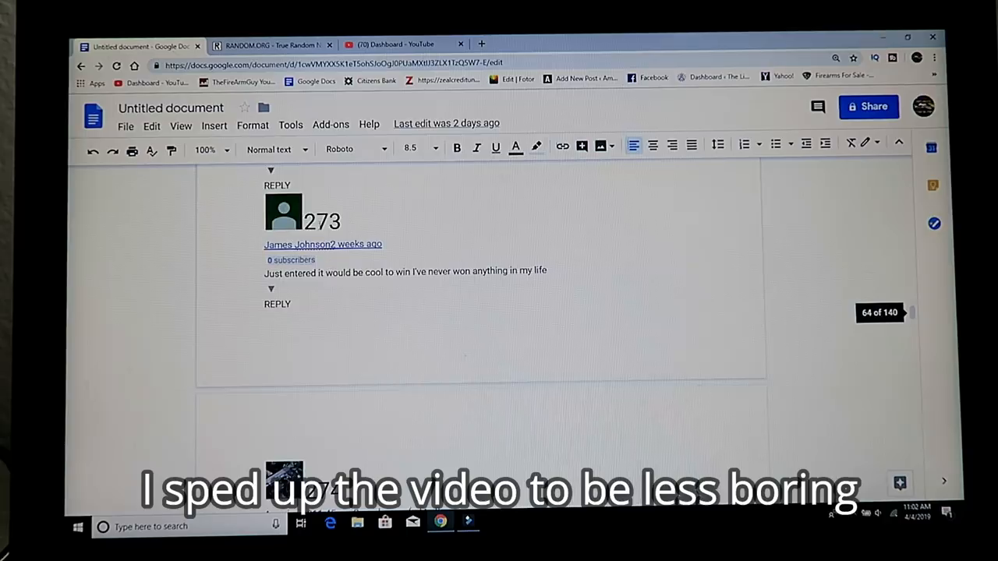
On RANDOM.ORG, generate ten random numbers between 1 and 602, the last being 289
{"action": "scroll", "scroll_direction": "down", "scroll_amount": 3}
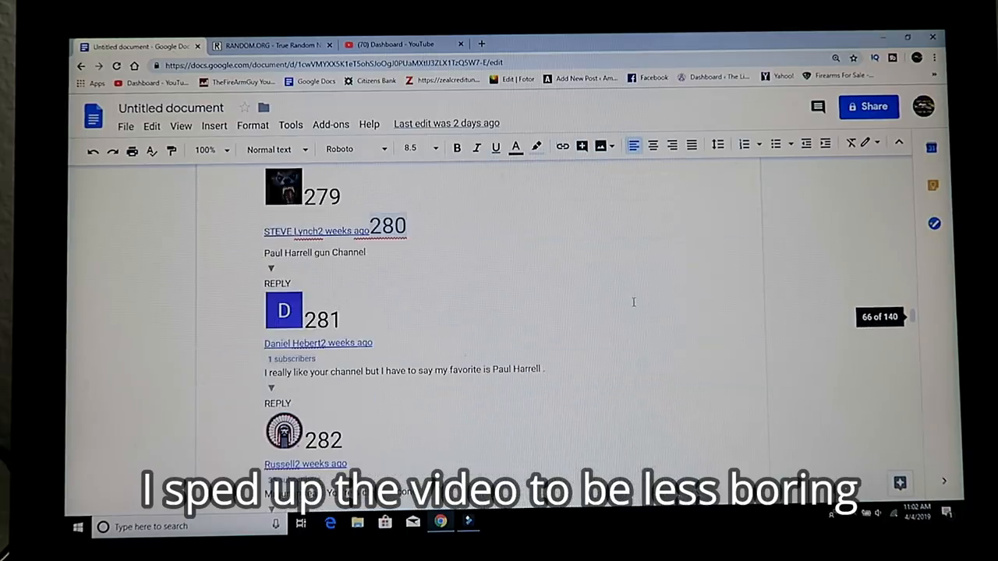
{"action": "scroll", "scroll_direction": "down", "scroll_amount": 3}
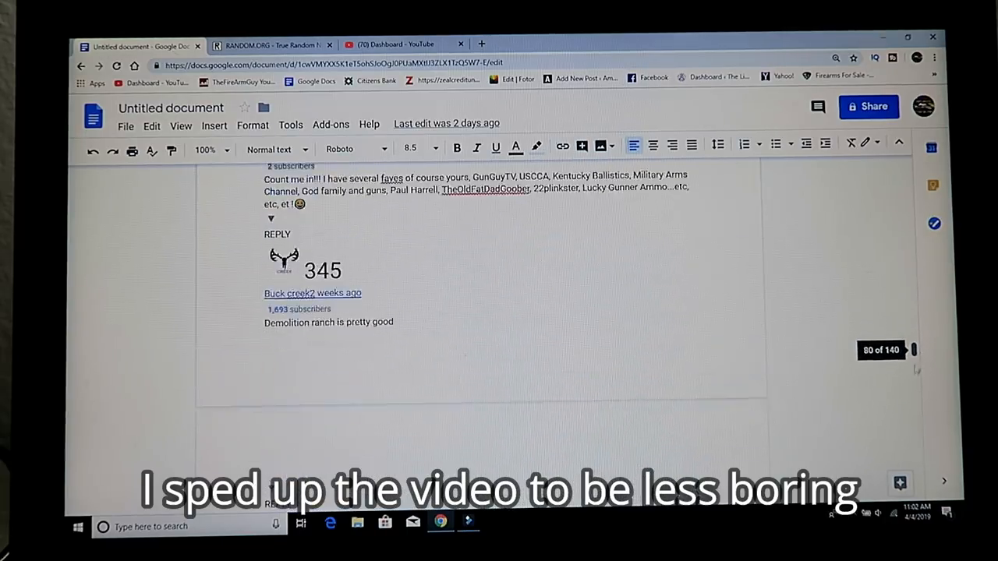
{"action": "scroll", "scroll_direction": "down", "scroll_amount": 3}
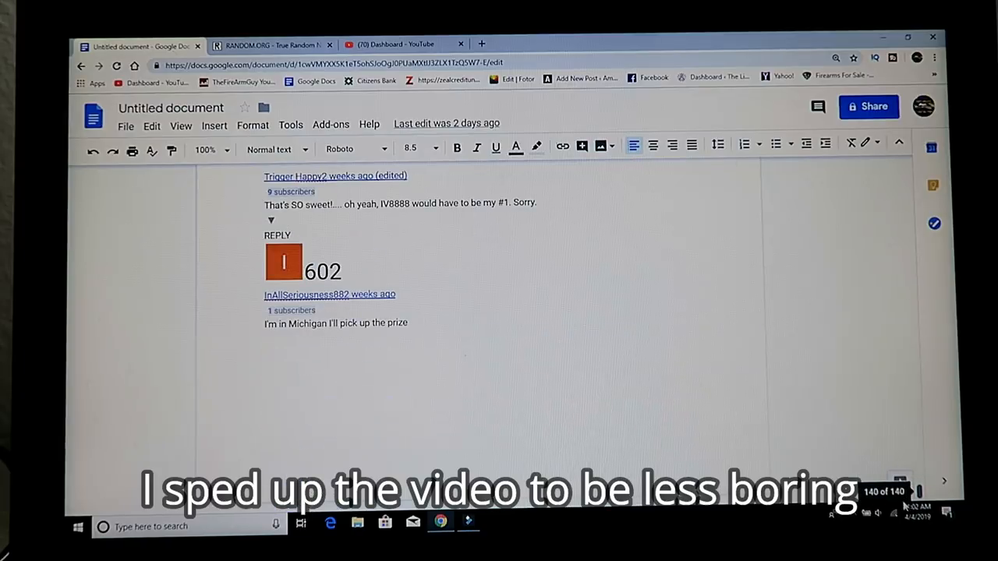
{"action": "scroll", "scroll_direction": "down", "scroll_amount": 3}
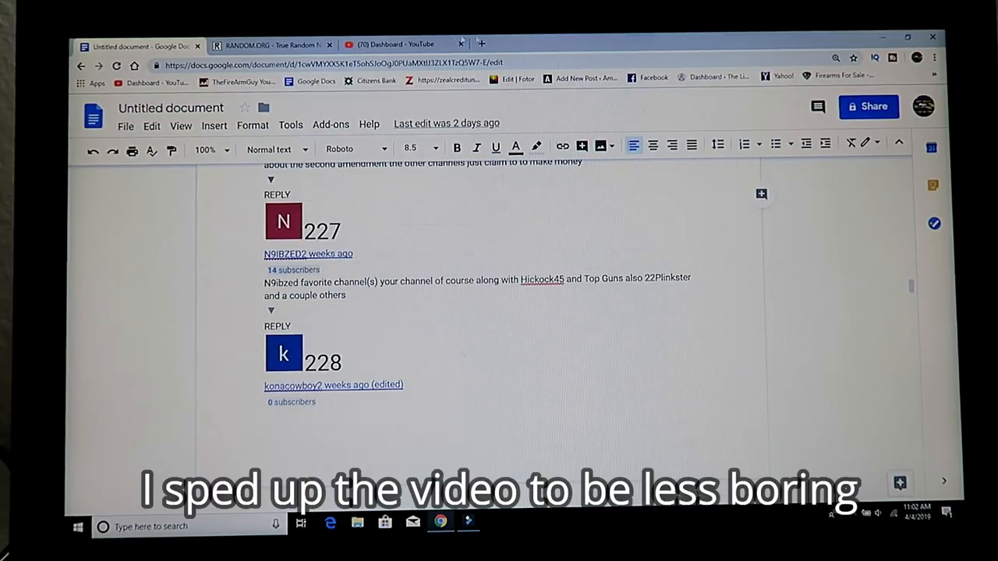
{"action": "left_click", "coordinate": [269, 43]}
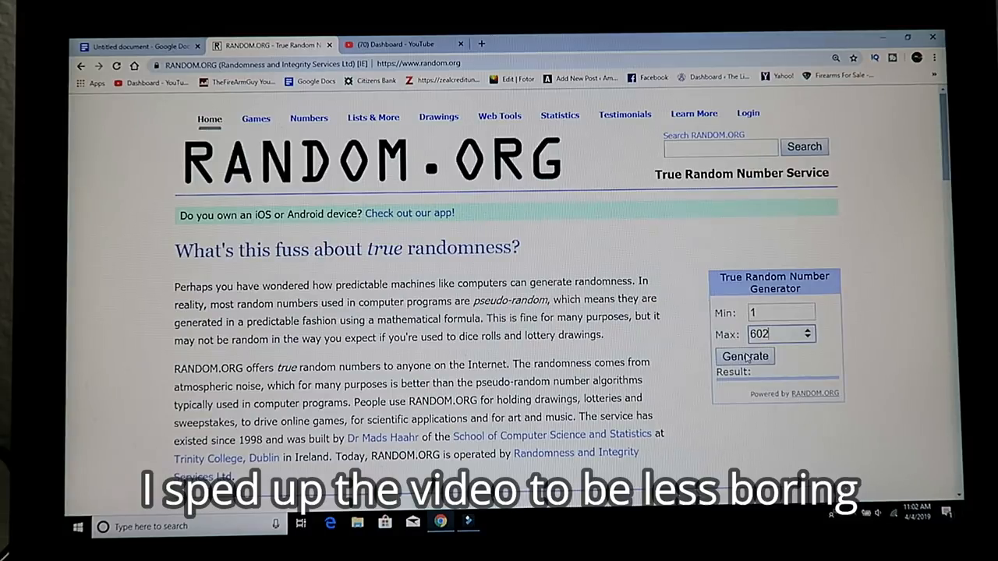
{"action": "left_click", "coordinate": [744, 356]}
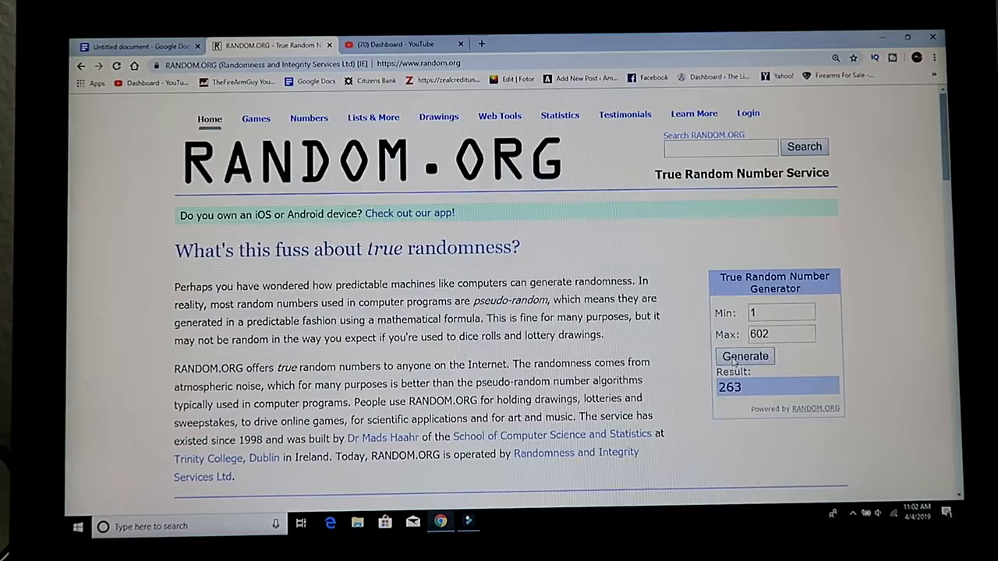
{"action": "left_click", "coordinate": [744, 356]}
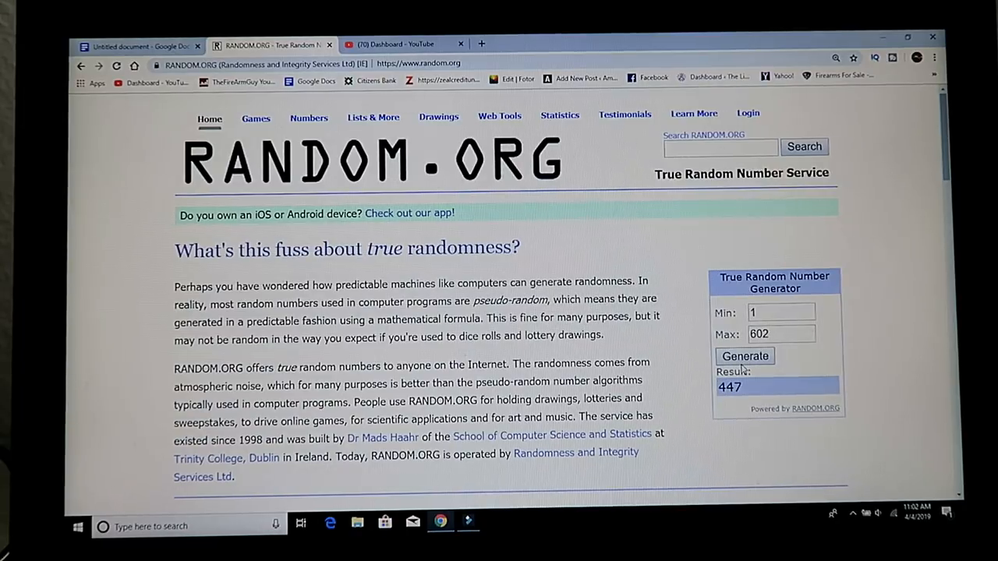
{"action": "left_click", "coordinate": [744, 356]}
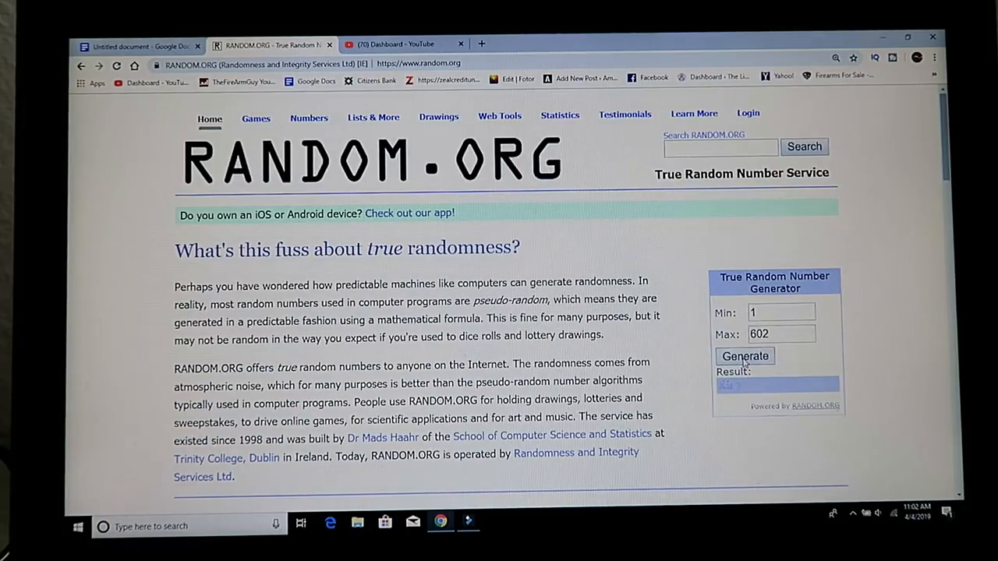
{"action": "left_click", "coordinate": [745, 356]}
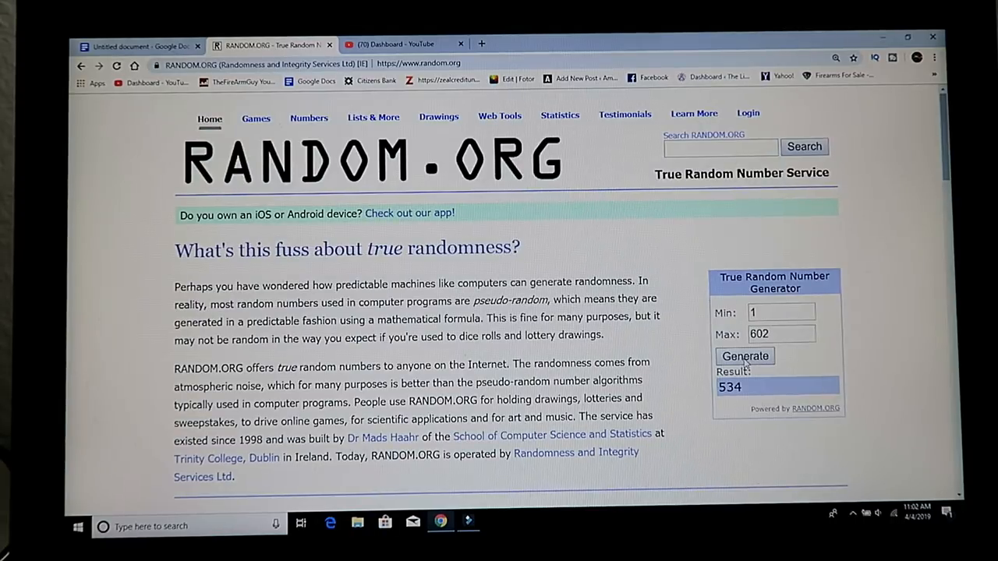
{"action": "left_click", "coordinate": [745, 356]}
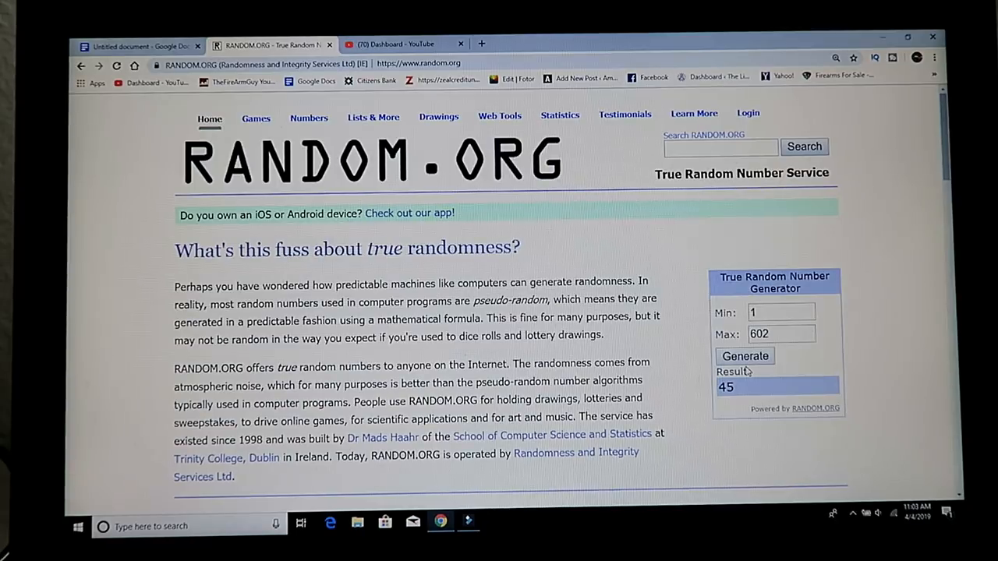
{"action": "left_click", "coordinate": [745, 356]}
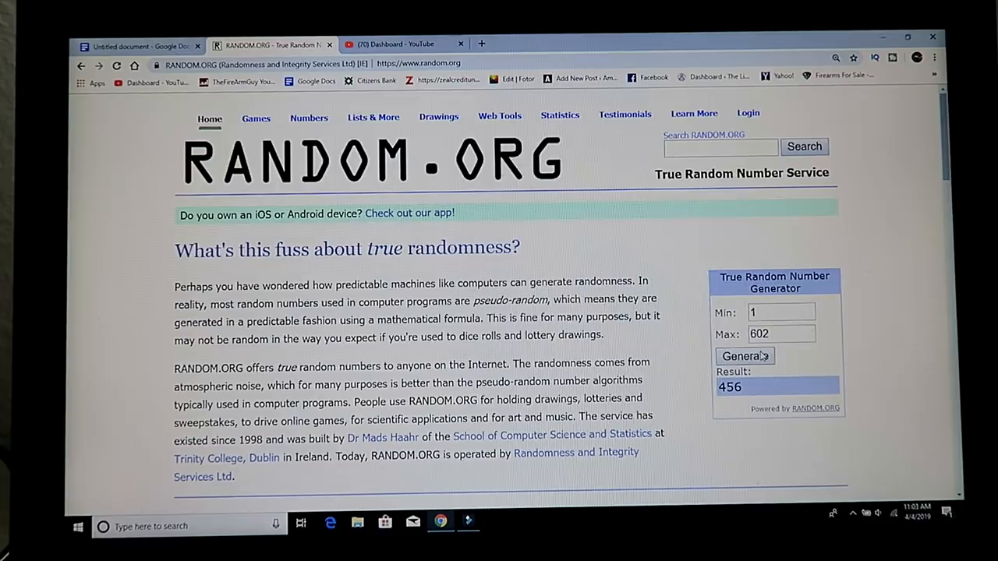
{"action": "left_click", "coordinate": [745, 356]}
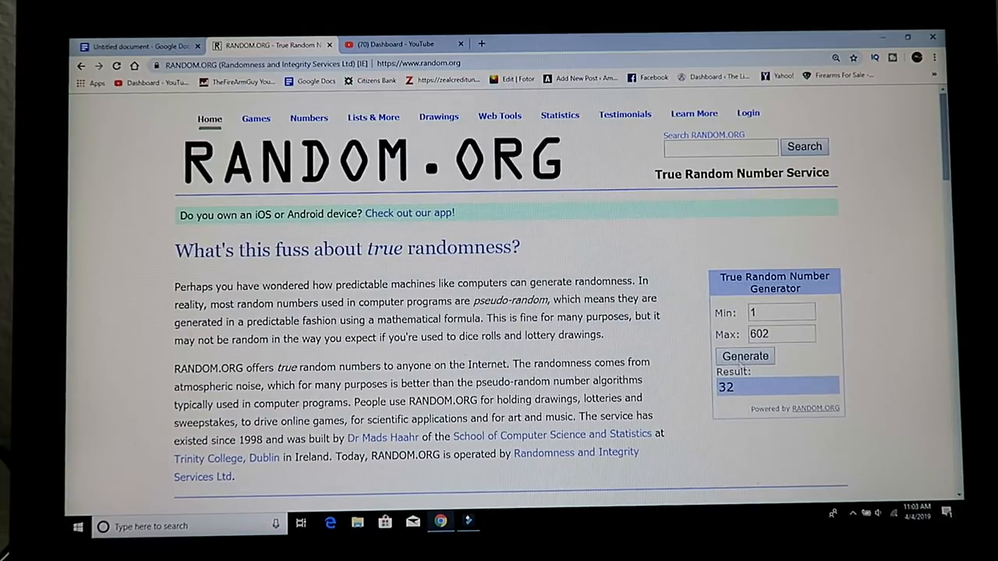
{"action": "left_click", "coordinate": [745, 356]}
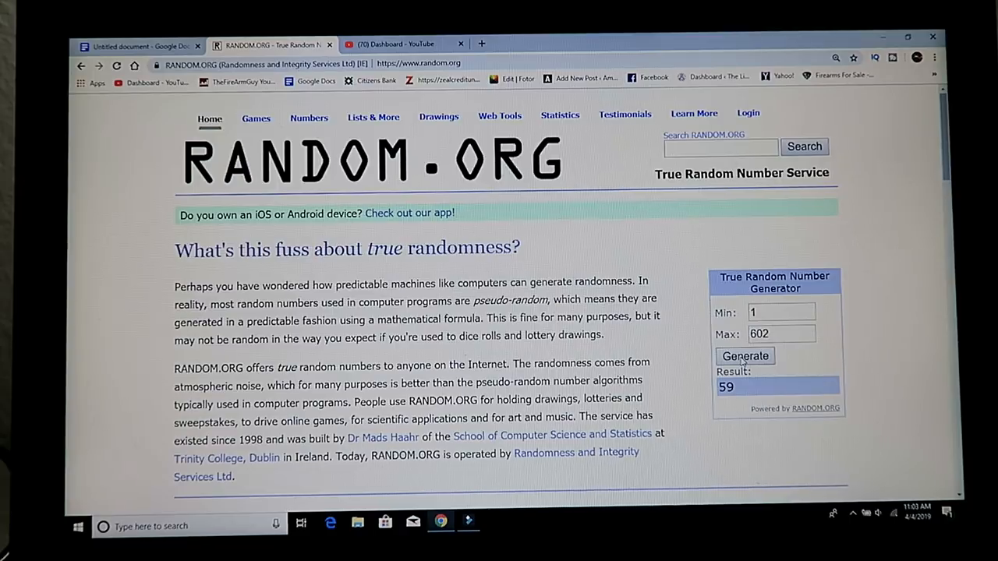
{"action": "left_click", "coordinate": [745, 356]}
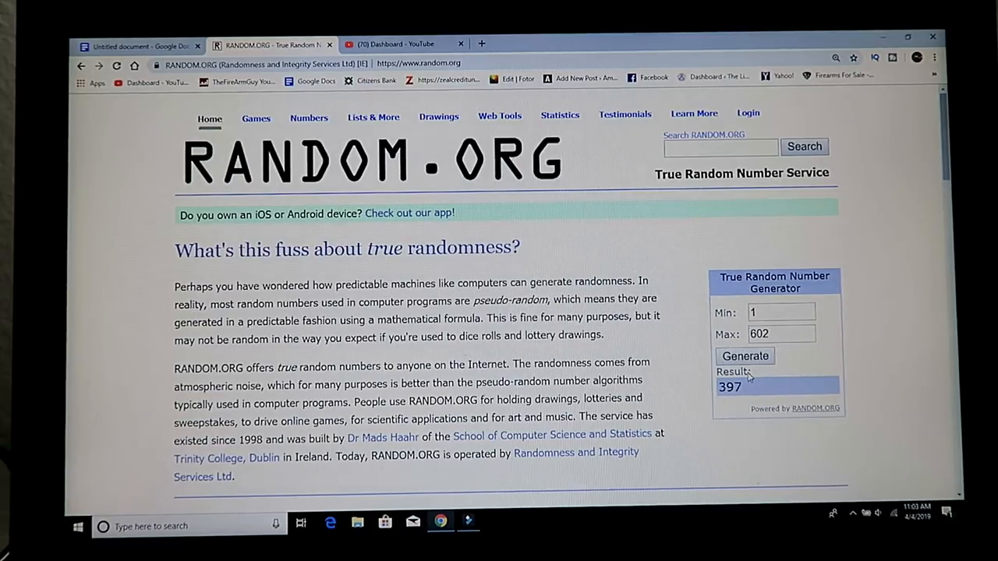
{"action": "left_click", "coordinate": [745, 357]}
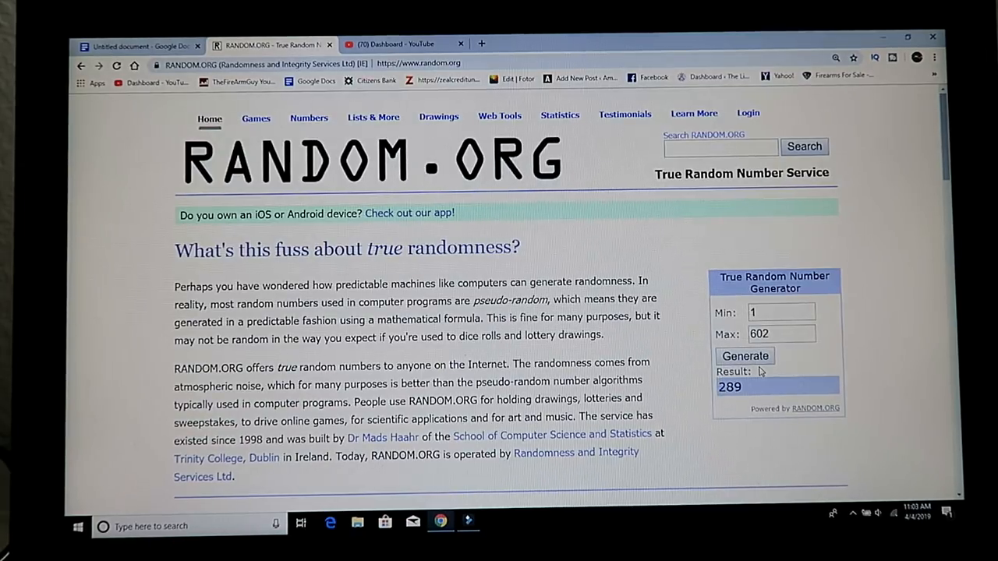
Generate three more numbers from 1–602, ending on 10, and return to the commenter document
{"action": "left_click", "coordinate": [744, 355]}
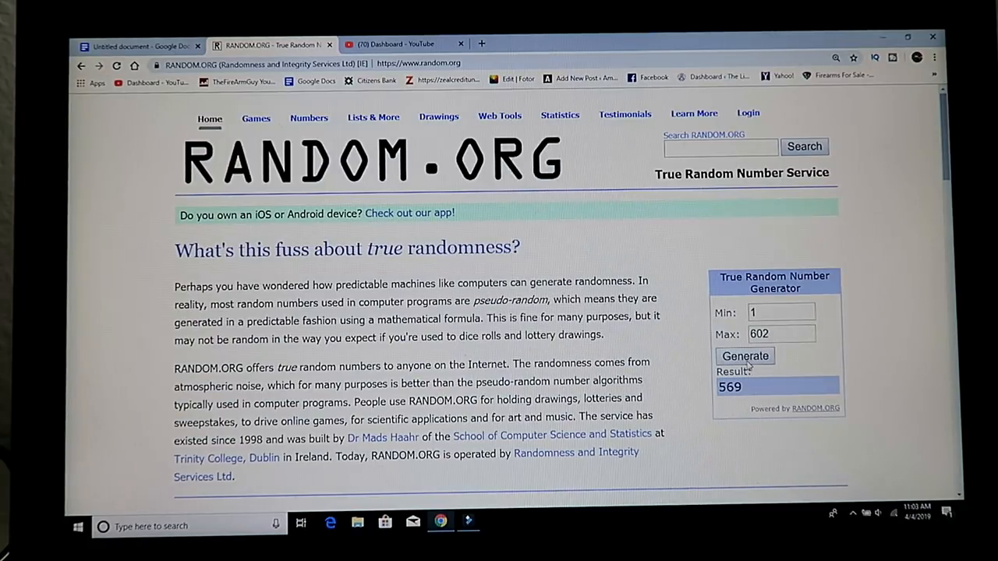
{"action": "left_click", "coordinate": [745, 357]}
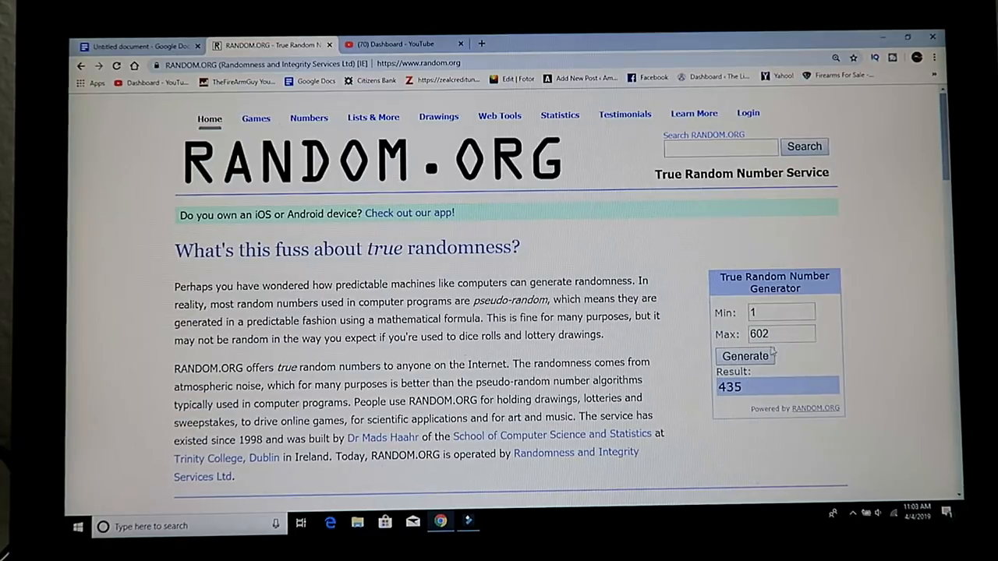
{"action": "left_click", "coordinate": [744, 356]}
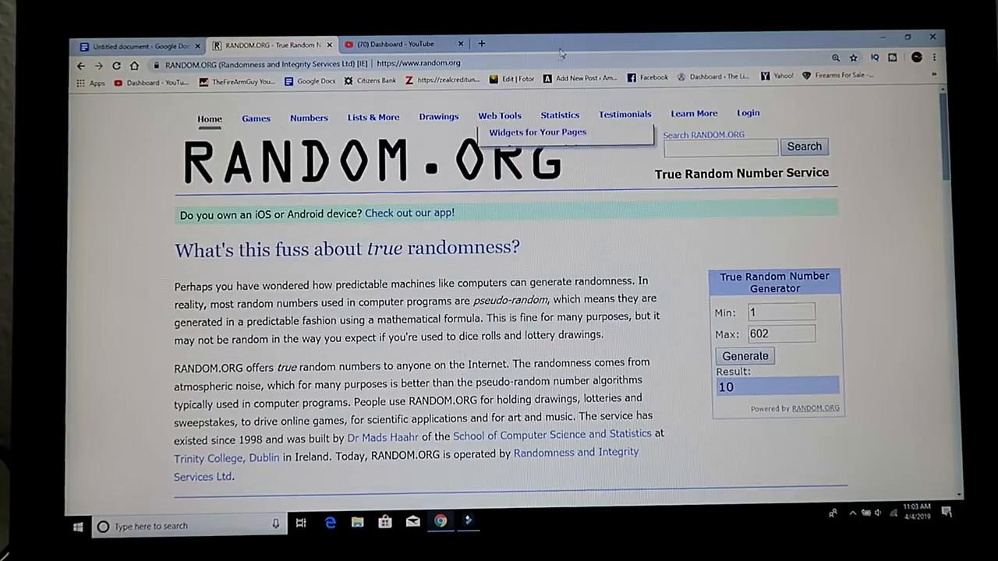
{"action": "left_click", "coordinate": [140, 44]}
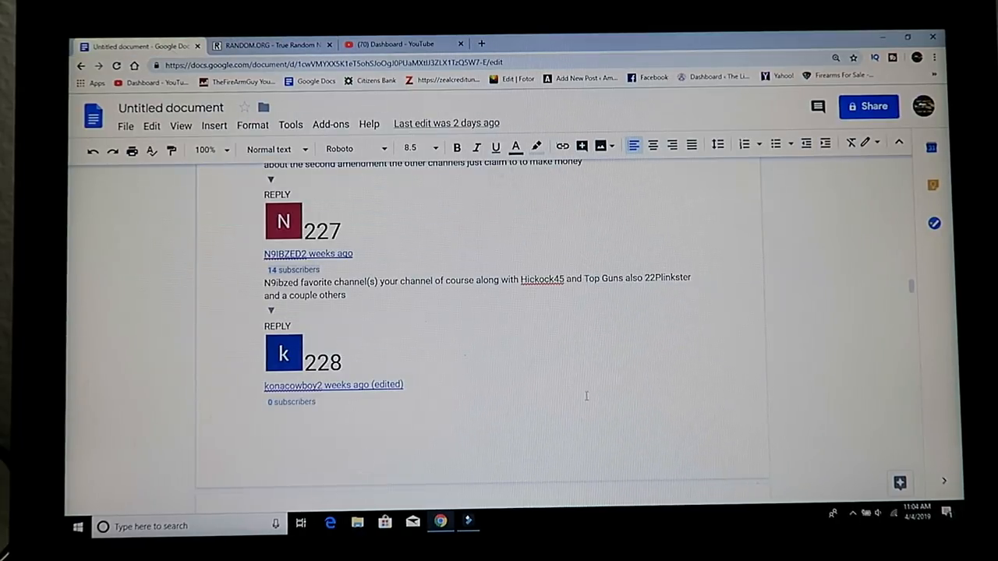
Scroll down the numbered commenter list until entries 58–60 are visible
{"action": "scroll", "scroll_direction": "down", "scroll_amount": 3}
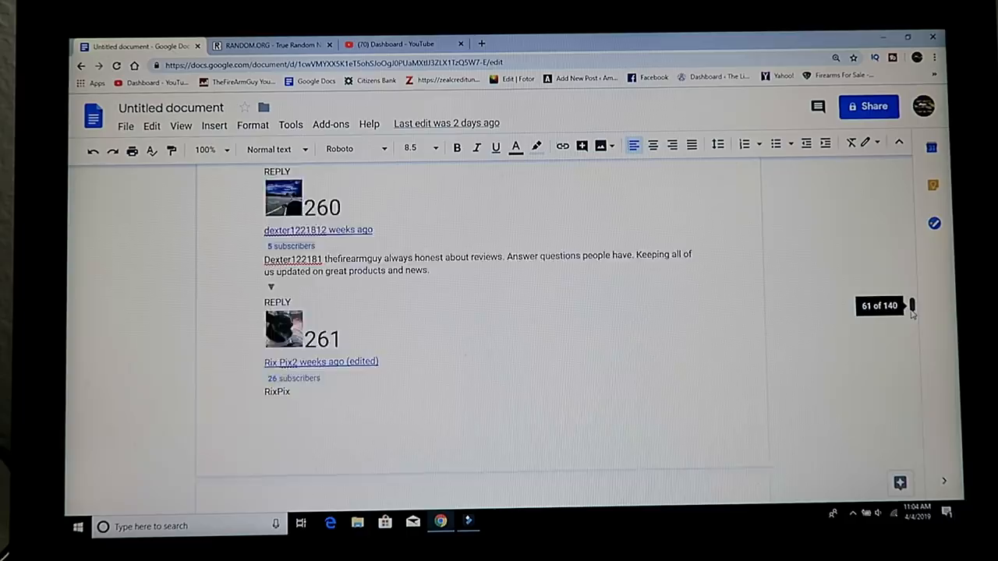
{"action": "scroll", "scroll_direction": "down", "scroll_amount": 3}
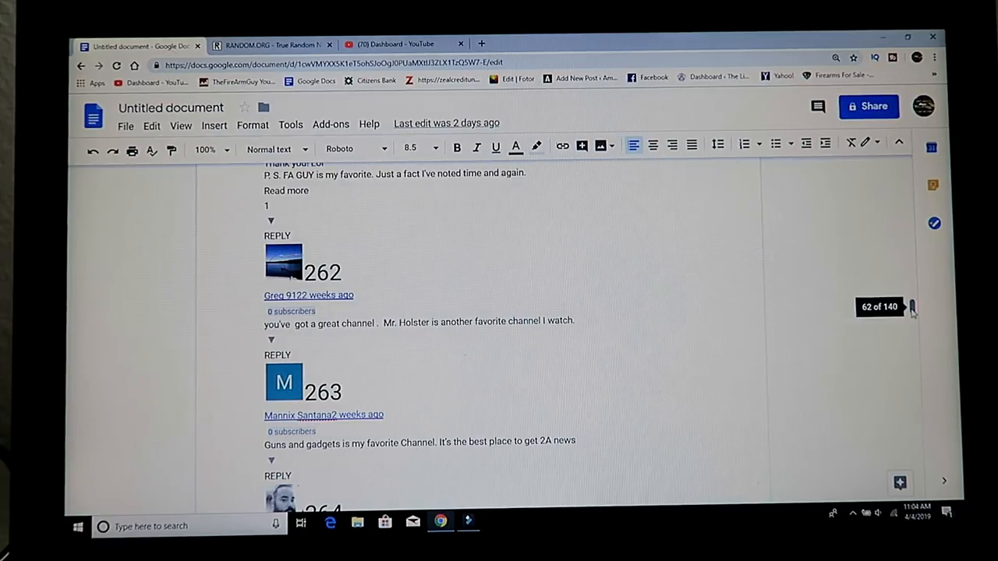
{"action": "scroll", "scroll_direction": "down", "scroll_amount": 3}
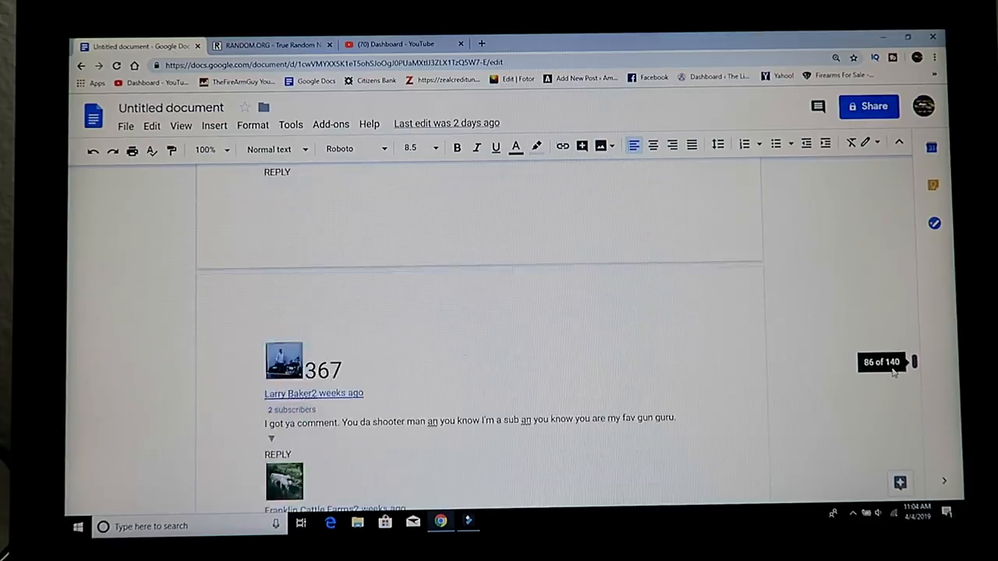
{"action": "scroll", "scroll_direction": "down", "scroll_amount": 3}
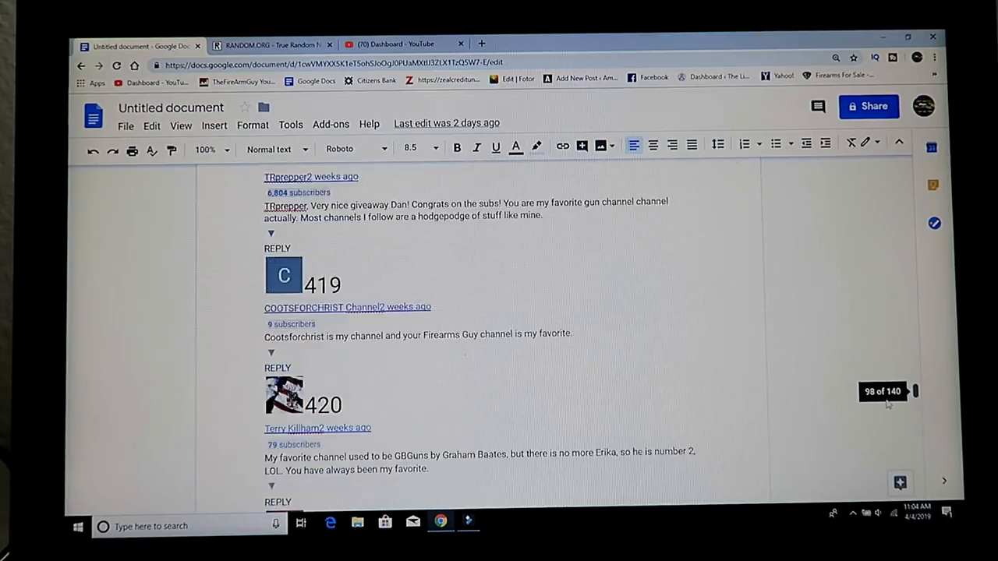
{"action": "scroll", "scroll_direction": "down", "scroll_amount": 3}
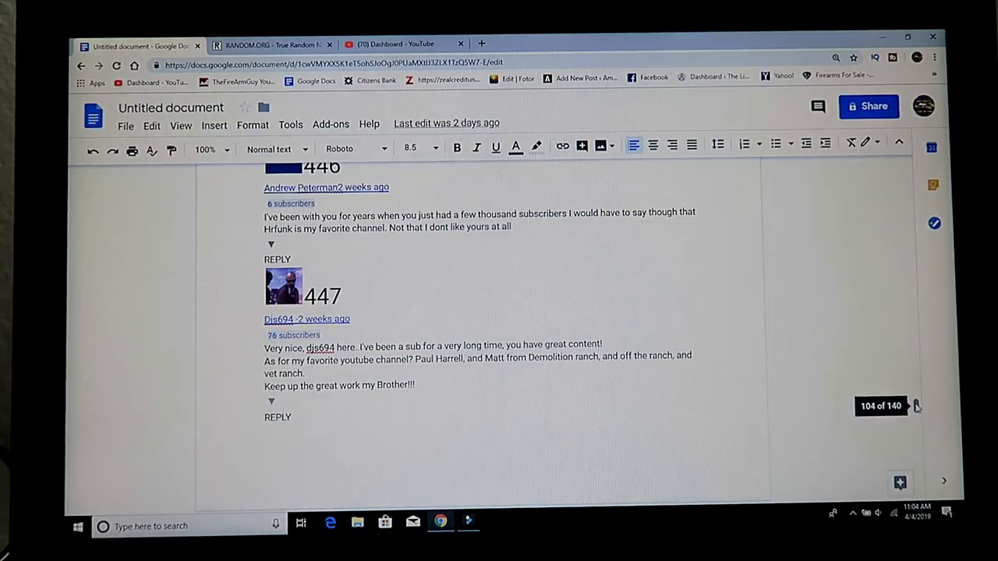
{"action": "scroll", "scroll_direction": "down", "scroll_amount": 3}
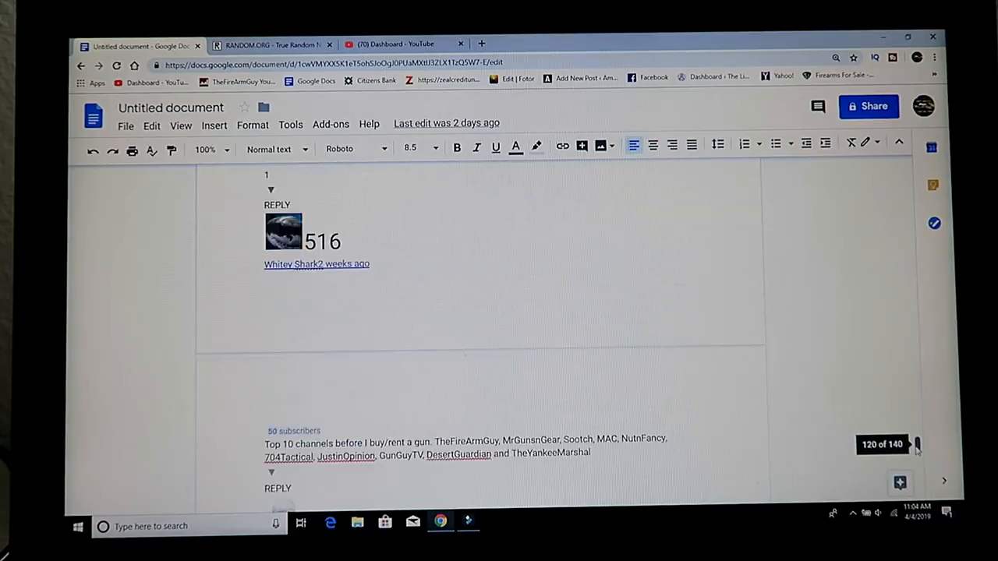
{"action": "scroll", "scroll_direction": "down", "scroll_amount": 3}
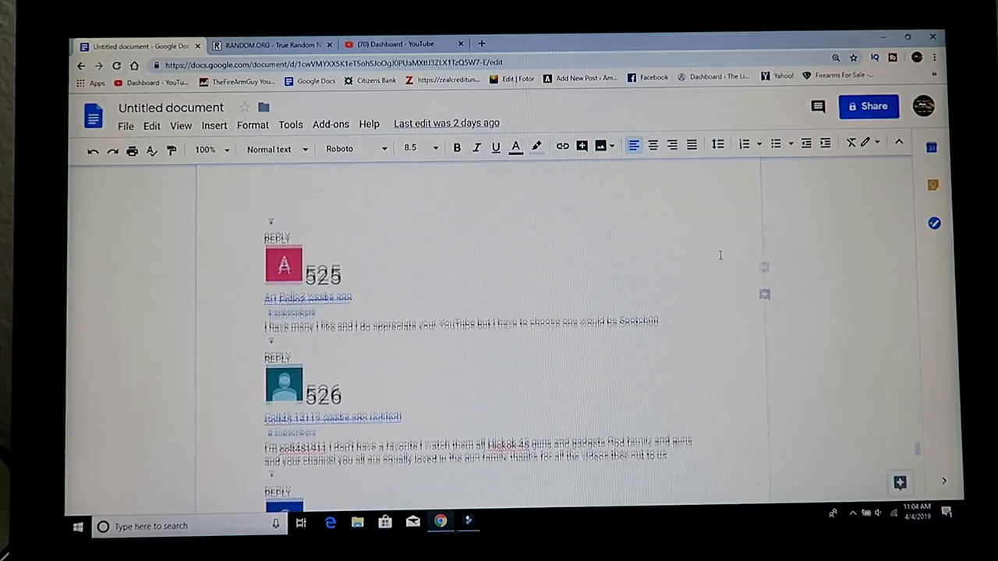
{"action": "scroll", "scroll_direction": "down", "scroll_amount": 3}
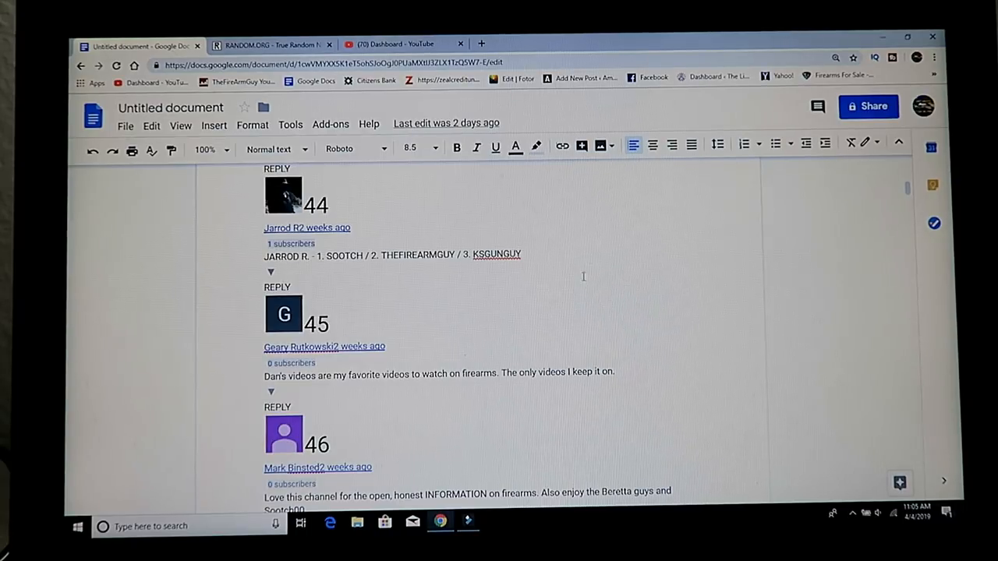
{"action": "scroll", "scroll_direction": "down", "scroll_amount": 3}
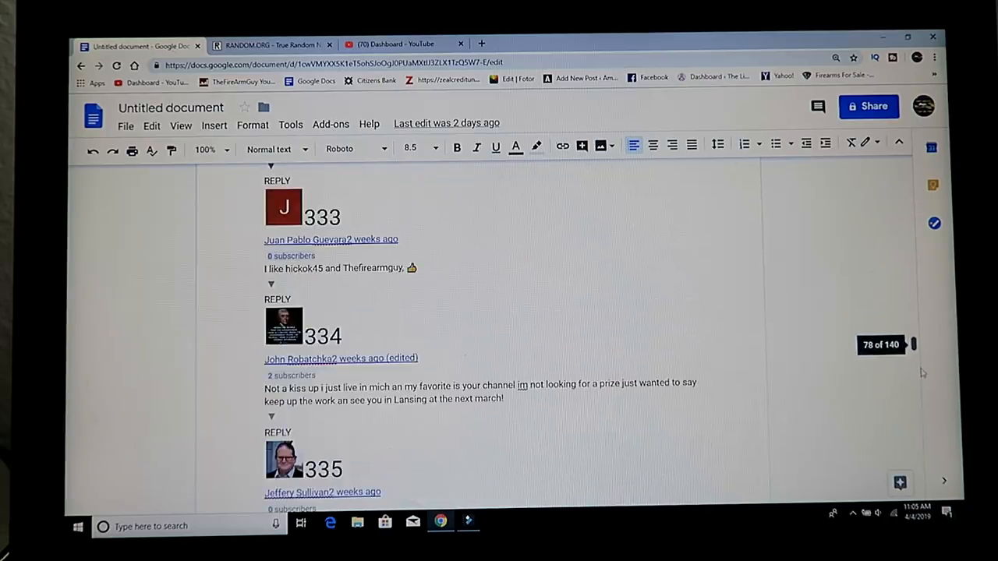
{"action": "scroll", "scroll_direction": "down", "scroll_amount": 3}
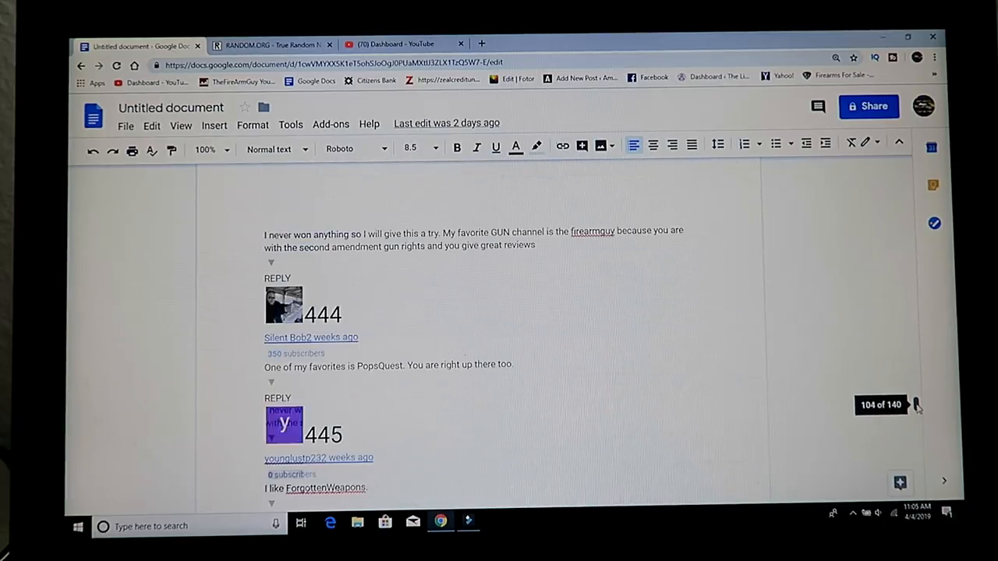
{"action": "scroll", "scroll_direction": "down", "scroll_amount": 3}
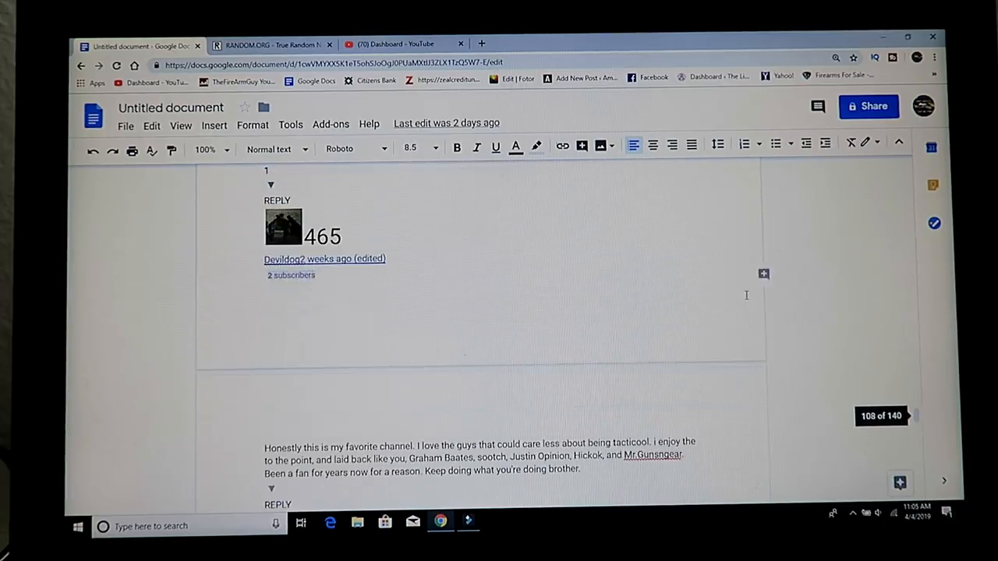
{"action": "scroll", "scroll_direction": "down", "scroll_amount": 3}
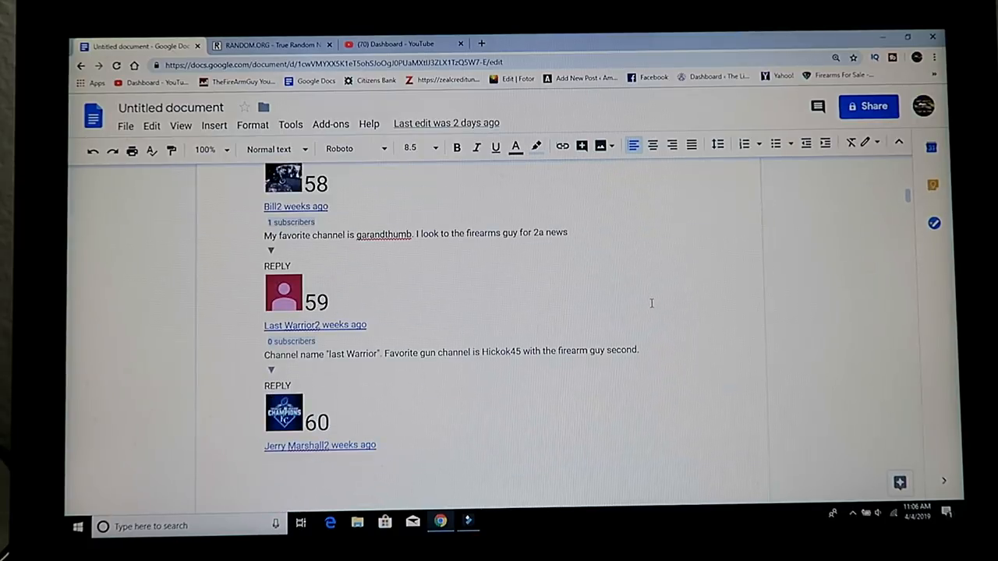
{"action": "mouse_move", "coordinate": [600, 324]}
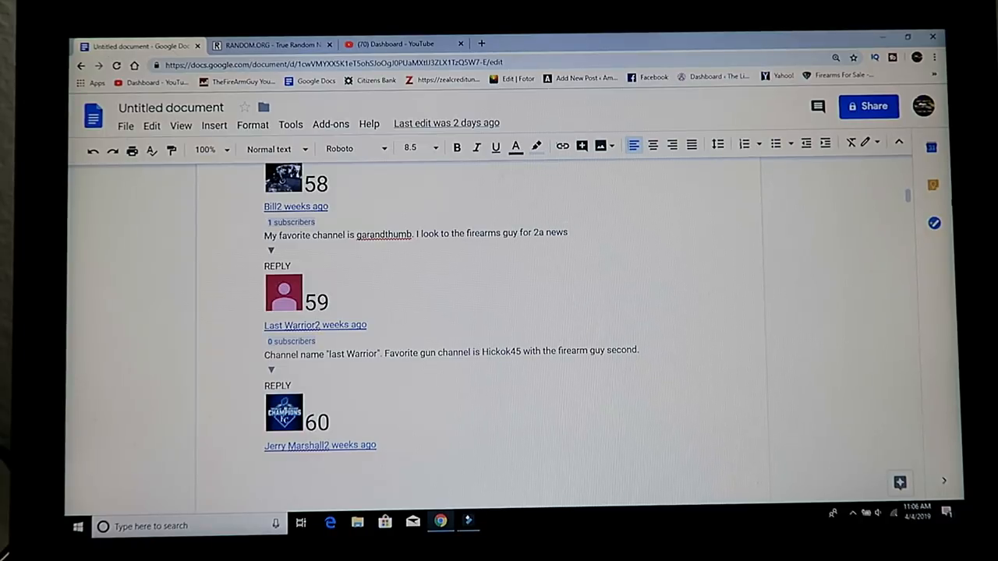
Scroll through the comment list, past entries 280–289 and 397–398, to commenters 354 and 355
{"action": "scroll", "scroll_direction": "down", "scroll_amount": 3}
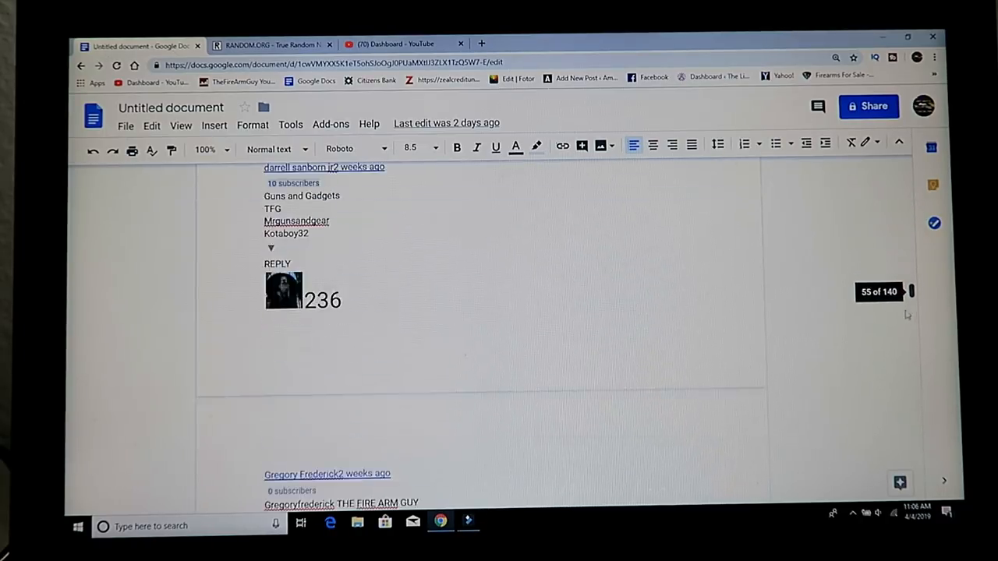
{"action": "scroll", "scroll_direction": "down", "scroll_amount": 3}
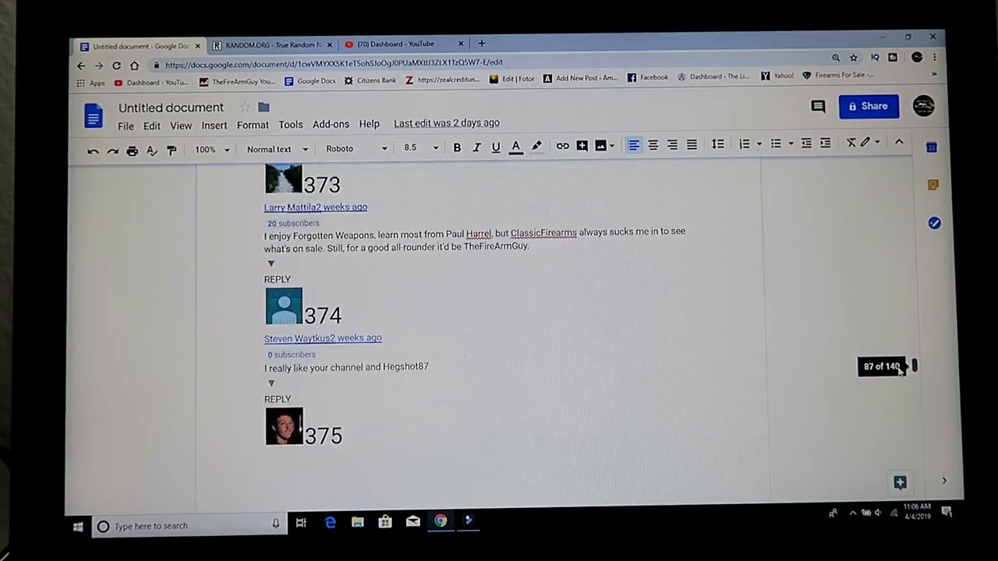
{"action": "scroll", "scroll_direction": "down", "scroll_amount": 3}
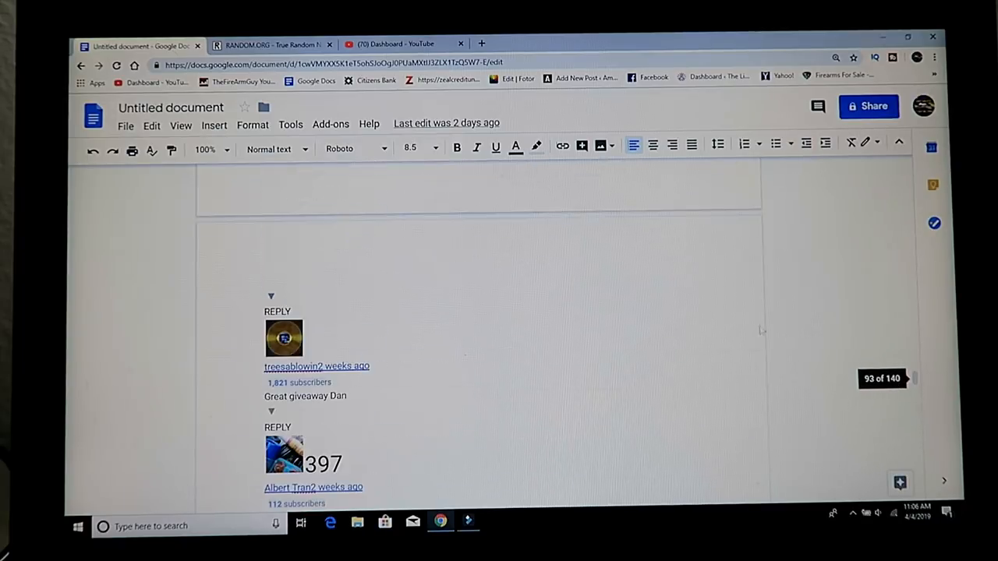
{"action": "scroll", "scroll_direction": "down", "scroll_amount": 3}
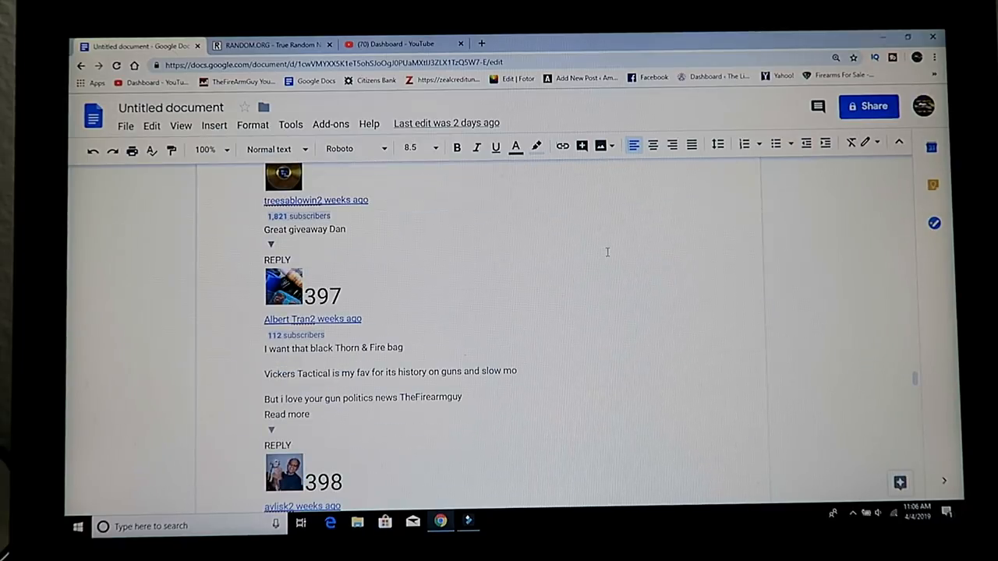
{"action": "mouse_move", "coordinate": [579, 280]}
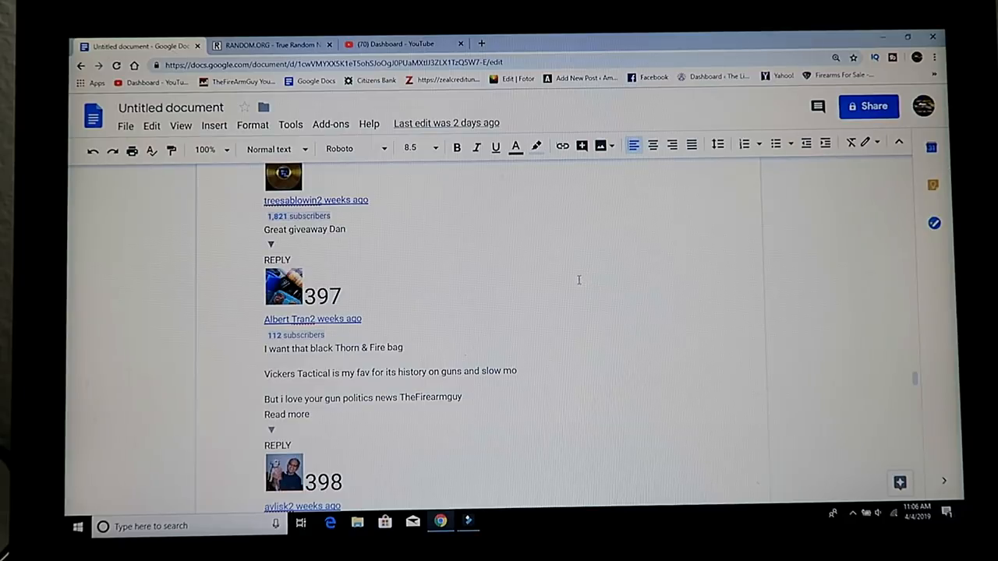
{"action": "mouse_move", "coordinate": [685, 287]}
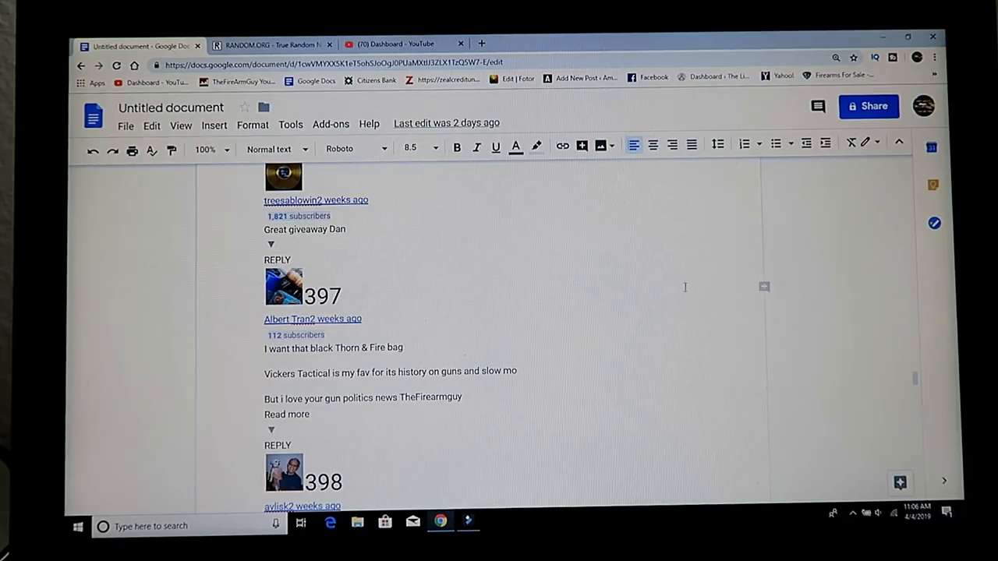
{"action": "scroll", "scroll_direction": "up", "scroll_amount": 3}
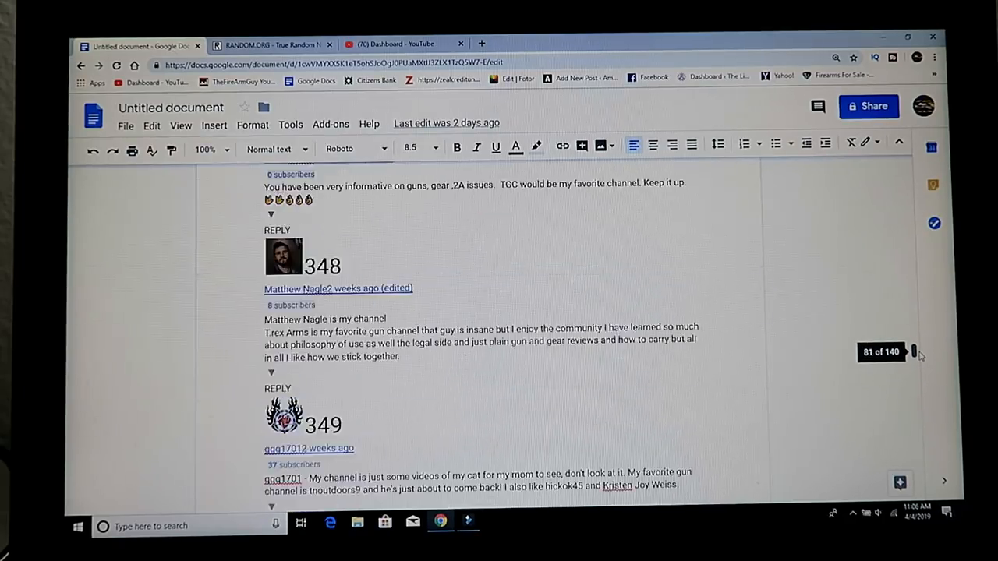
{"action": "scroll", "scroll_direction": "up", "scroll_amount": 3}
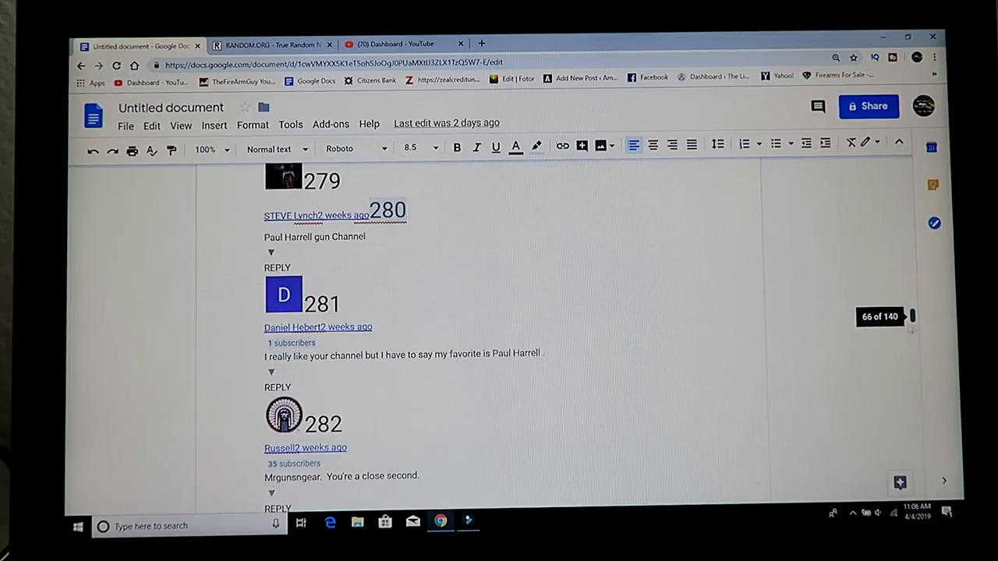
{"action": "scroll", "scroll_direction": "down", "scroll_amount": 3}
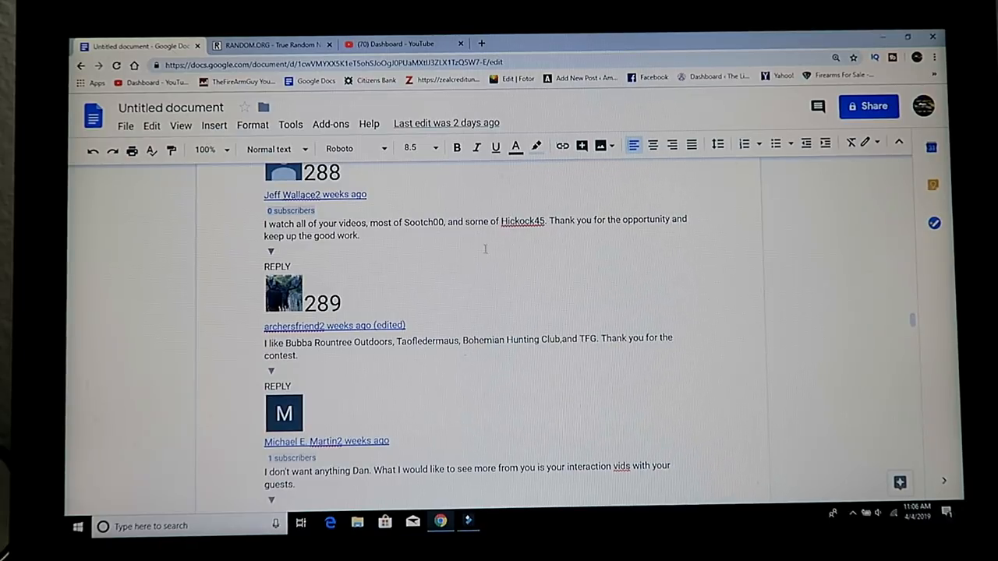
{"action": "scroll", "scroll_direction": "down", "scroll_amount": 3}
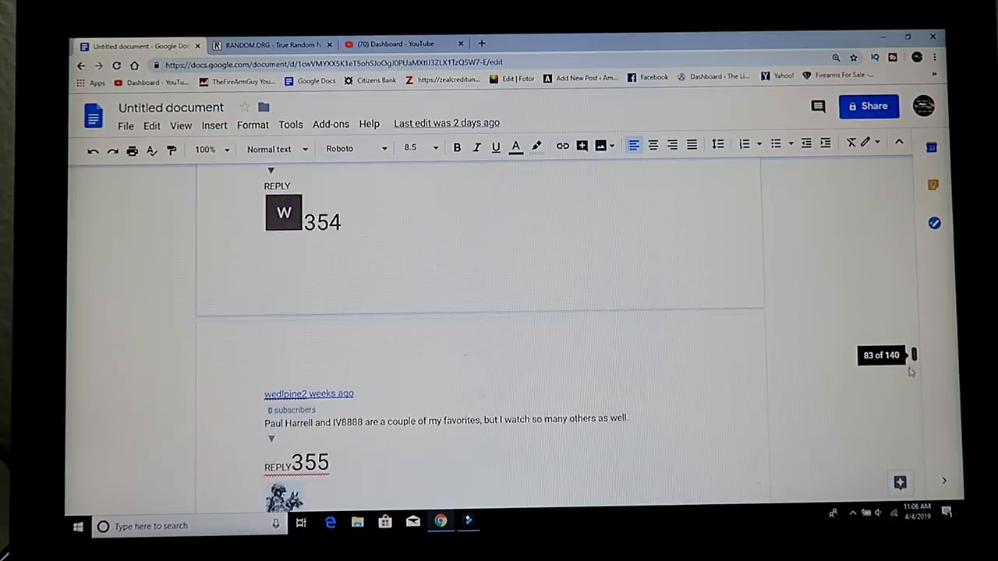
Scroll the comment list past entries 544–545 and 569–570 to commenters 410 and 411
{"action": "scroll", "scroll_direction": "down", "scroll_amount": 3}
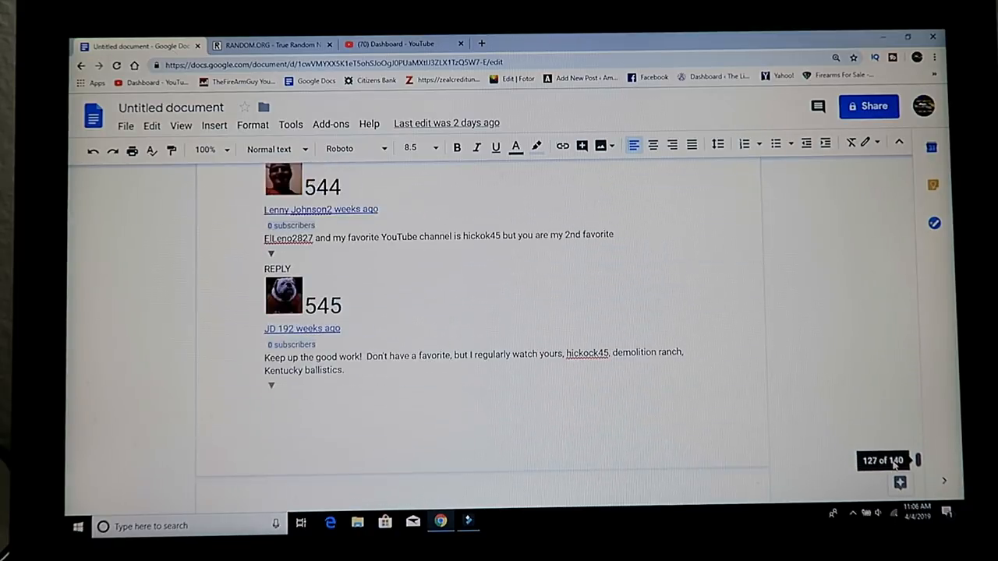
{"action": "scroll", "scroll_direction": "down", "scroll_amount": 3}
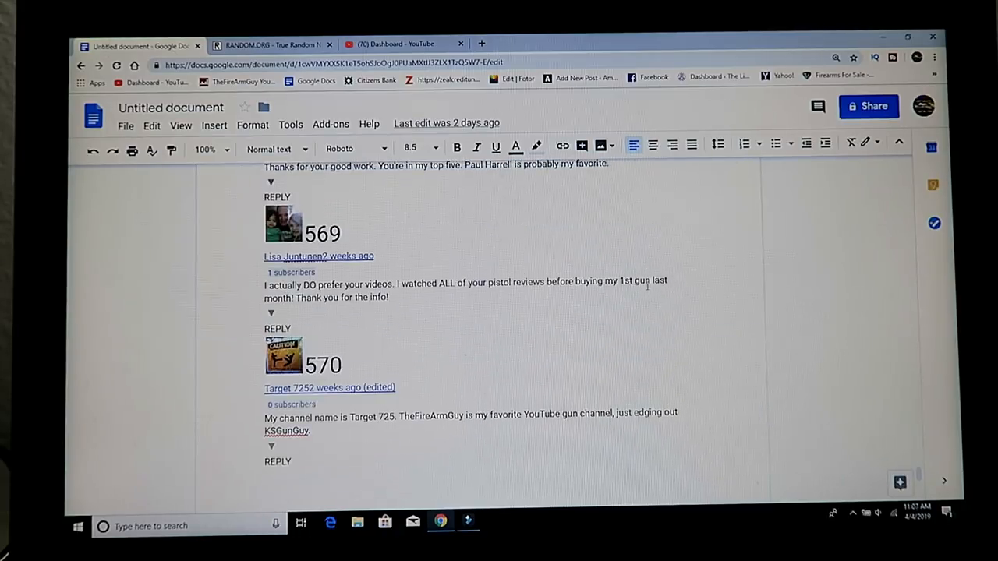
{"action": "mouse_move", "coordinate": [636, 245]}
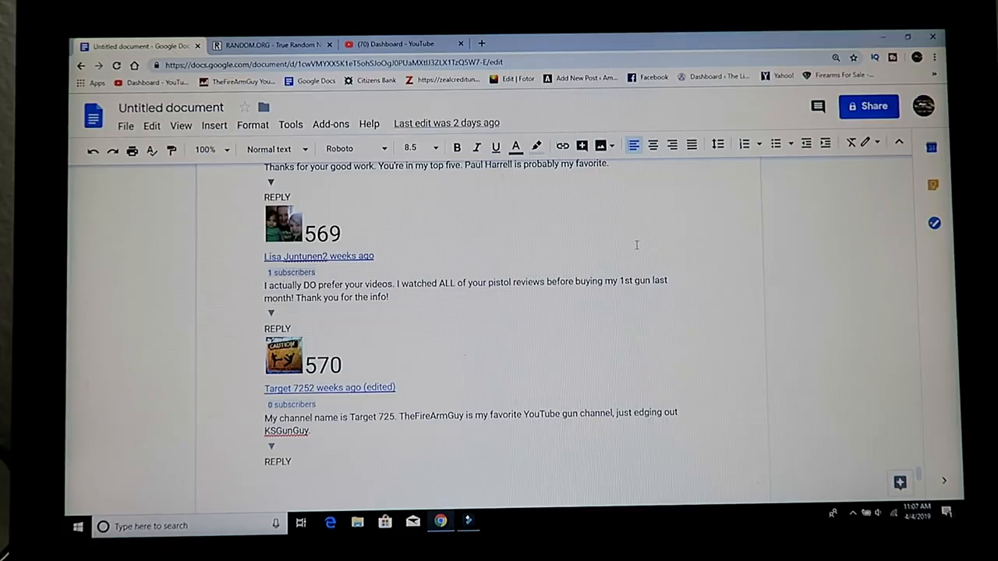
{"action": "mouse_move", "coordinate": [623, 236]}
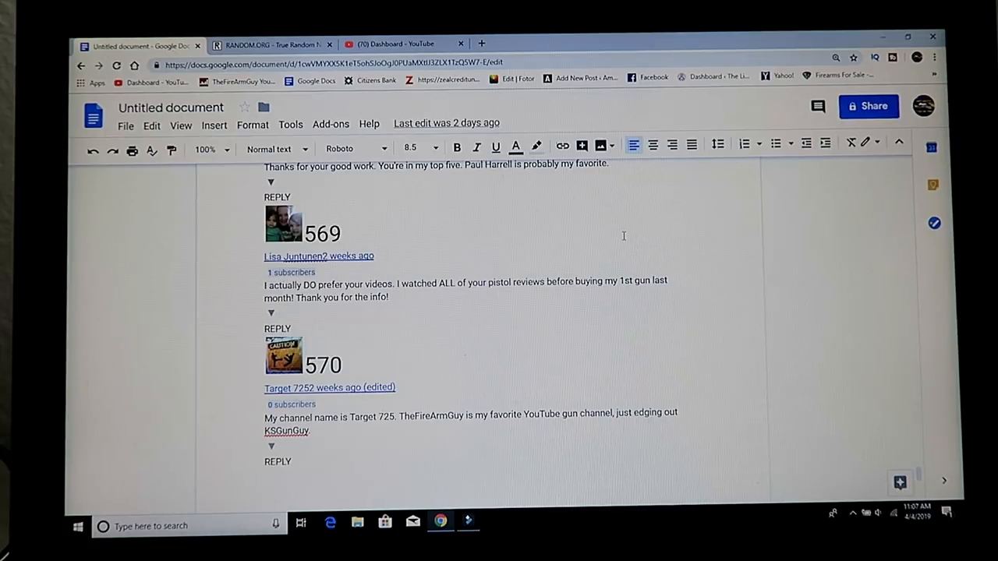
{"action": "mouse_move", "coordinate": [533, 235]}
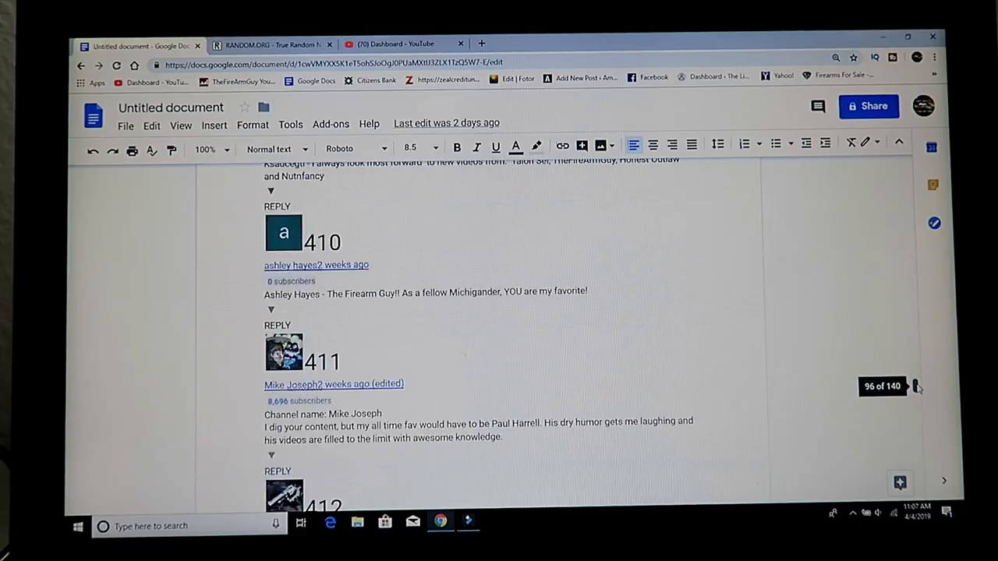
{"action": "scroll", "scroll_direction": "down", "scroll_amount": 3}
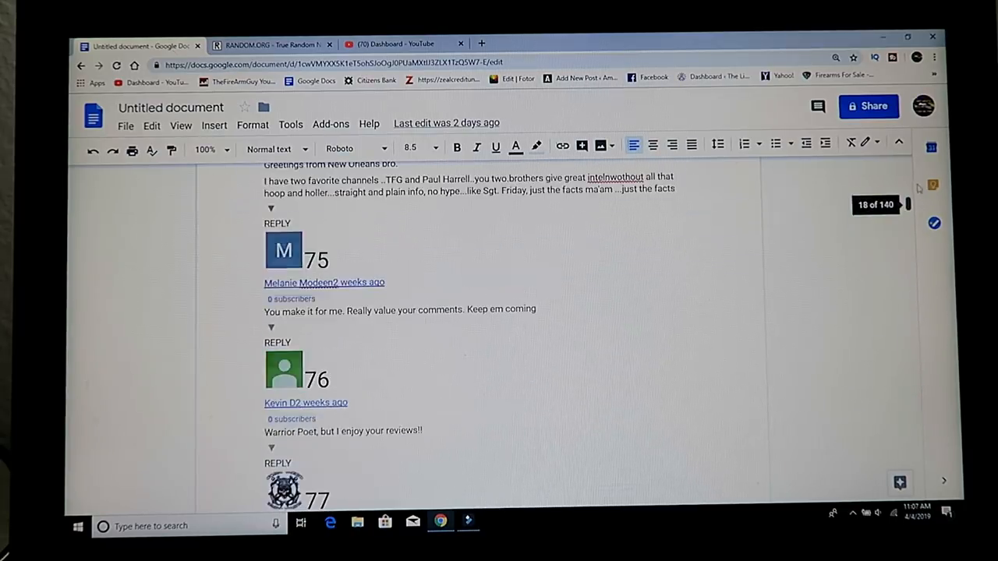
Scroll back near the top of the document to commenters 9 and 10
{"action": "scroll", "scroll_direction": "down", "scroll_amount": 3}
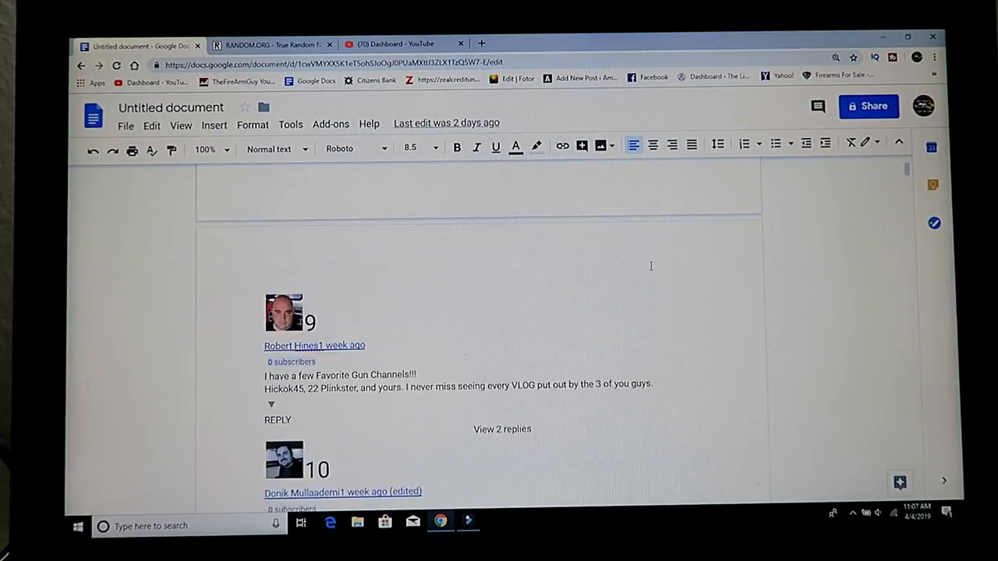
{"action": "scroll", "scroll_direction": "down", "scroll_amount": 3}
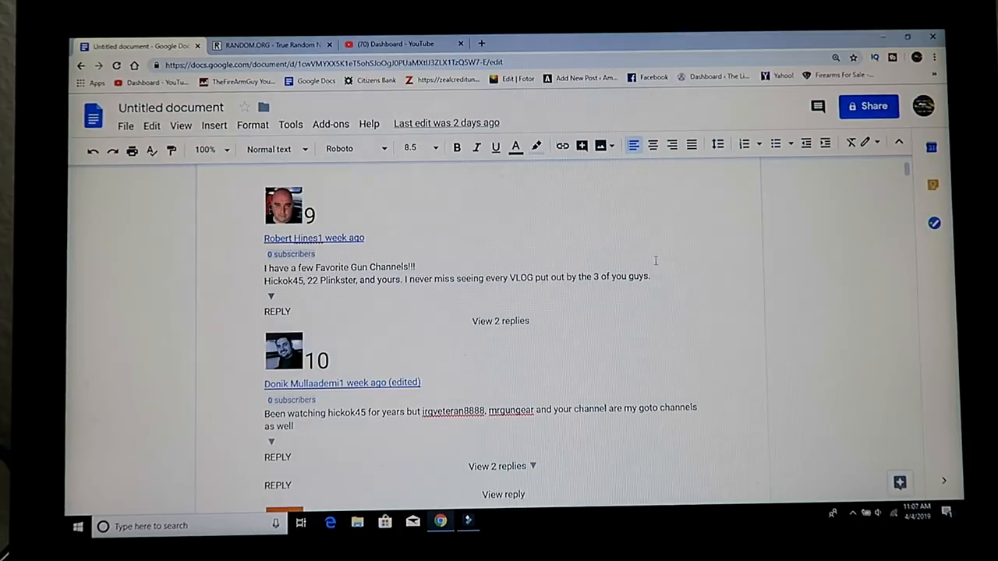